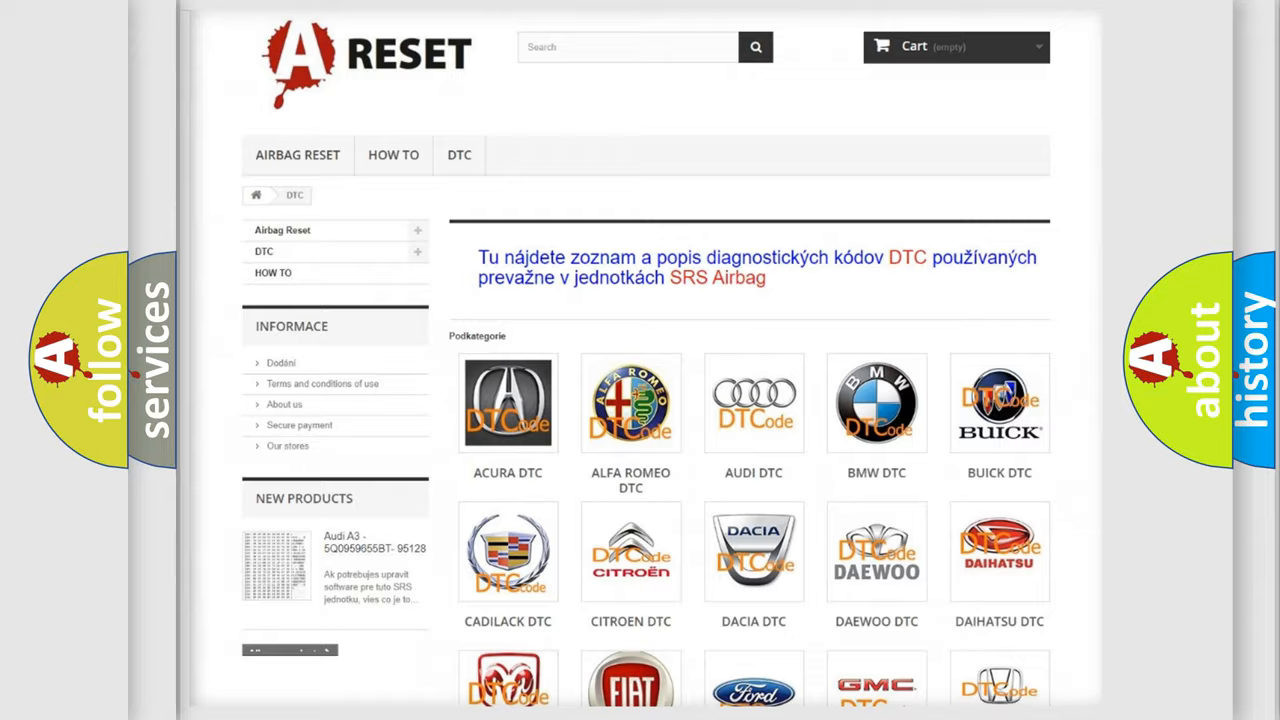
- Scroll through the car brand catalogue to reach the Jeep DTC tile
scroll(down, 3)
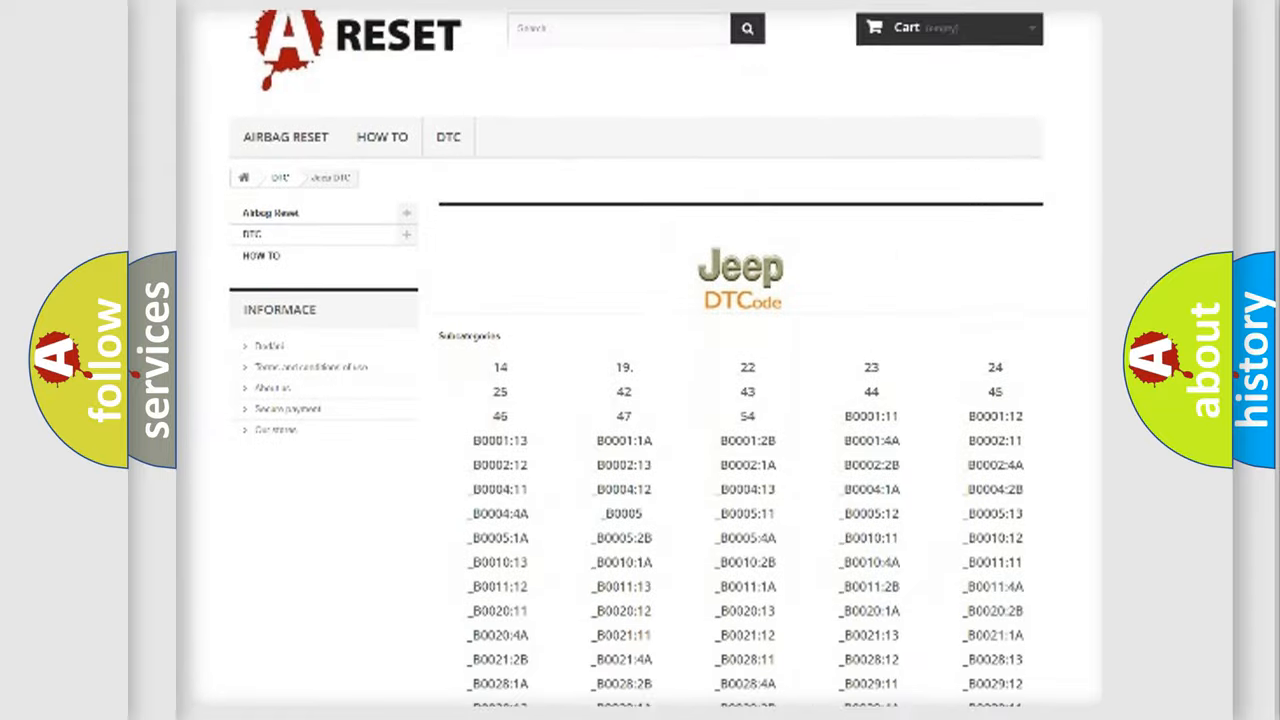
scroll(down, 3)
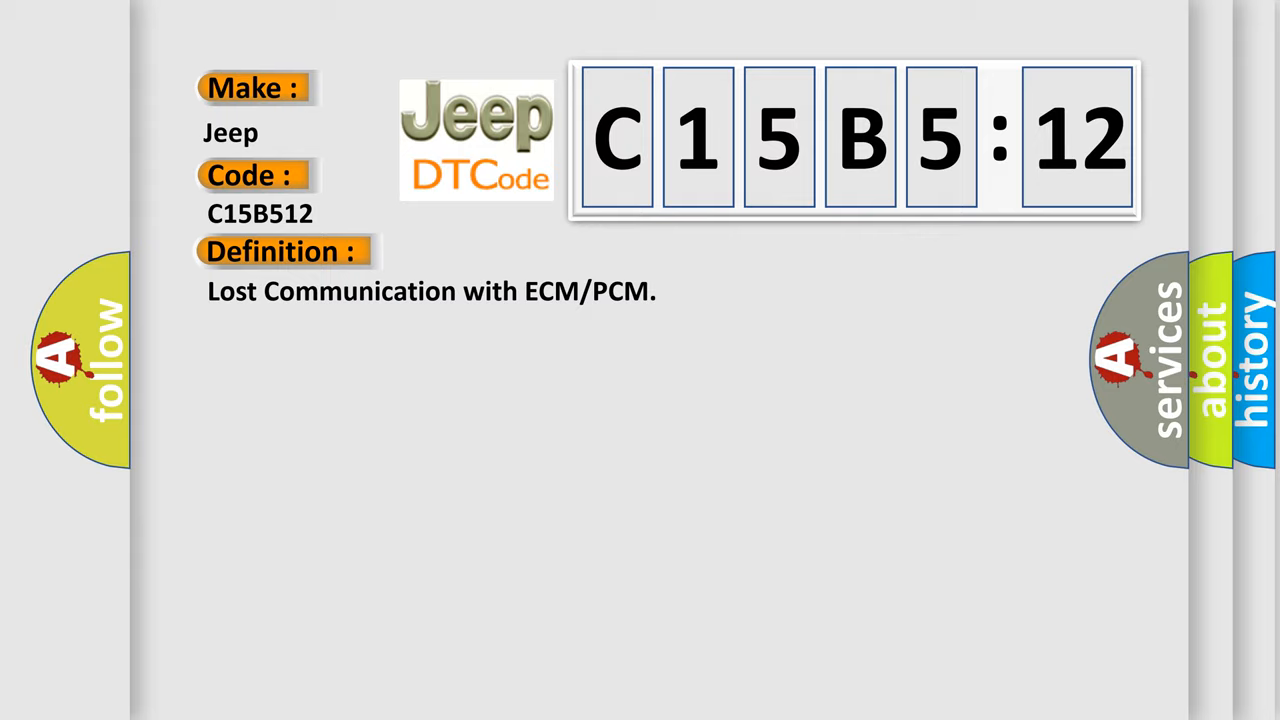
- Reveal the description for C15B512: CAN communication system, Circuit Short To Battery
click(520, 252)
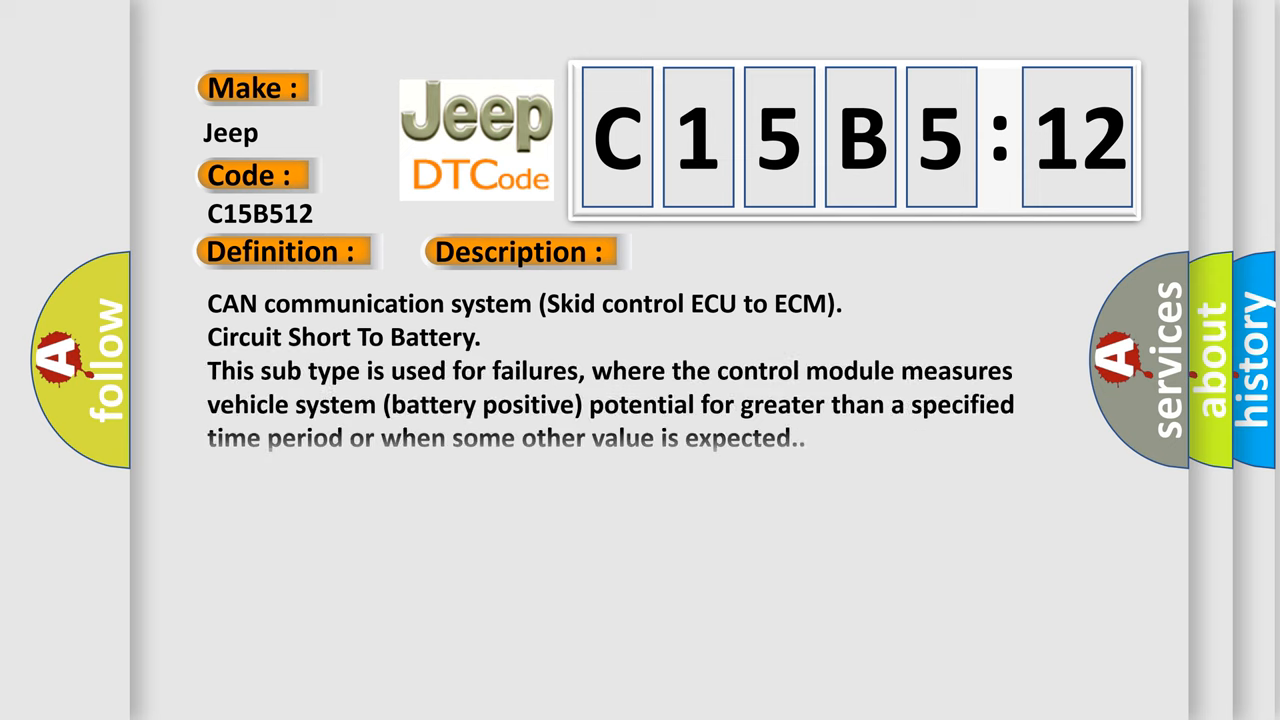